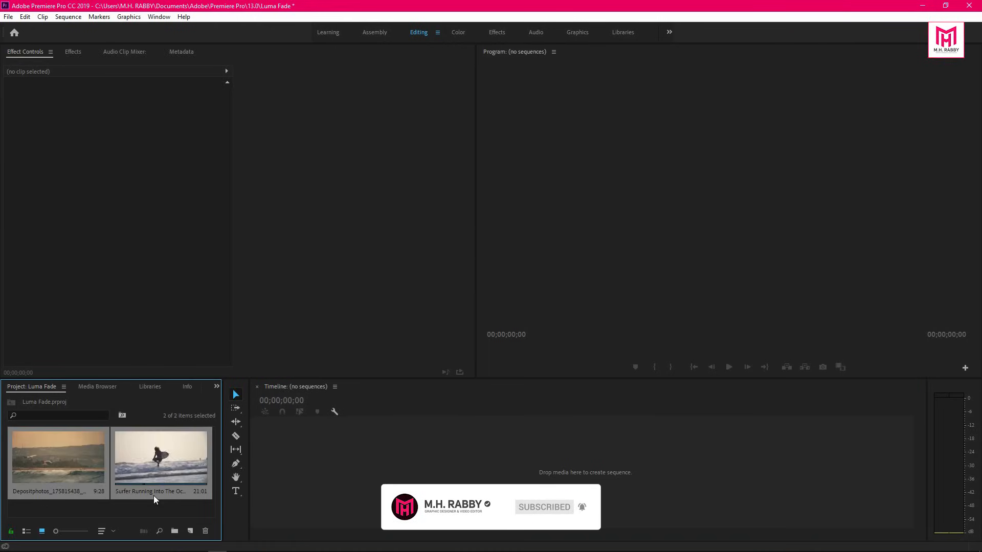
- Place the surfer clip in a new sequence above the beach clip, with the playhead near ten seconds
left_click(58, 456)
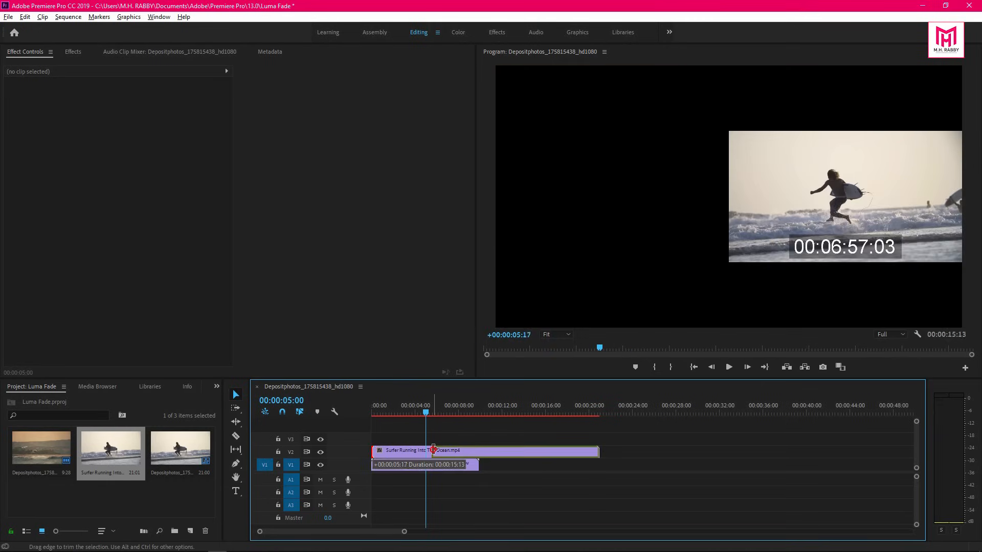
left_click(426, 464)
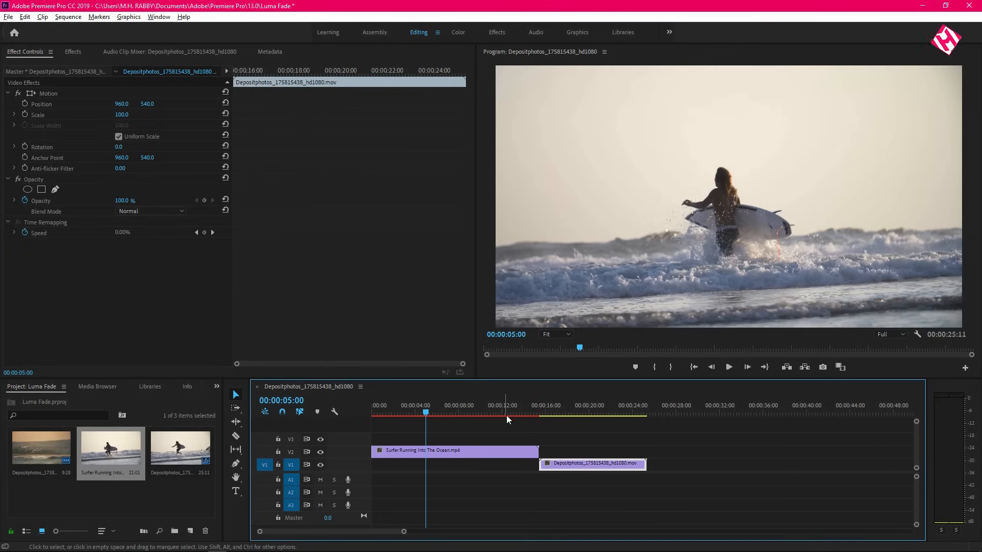
left_click(485, 413)
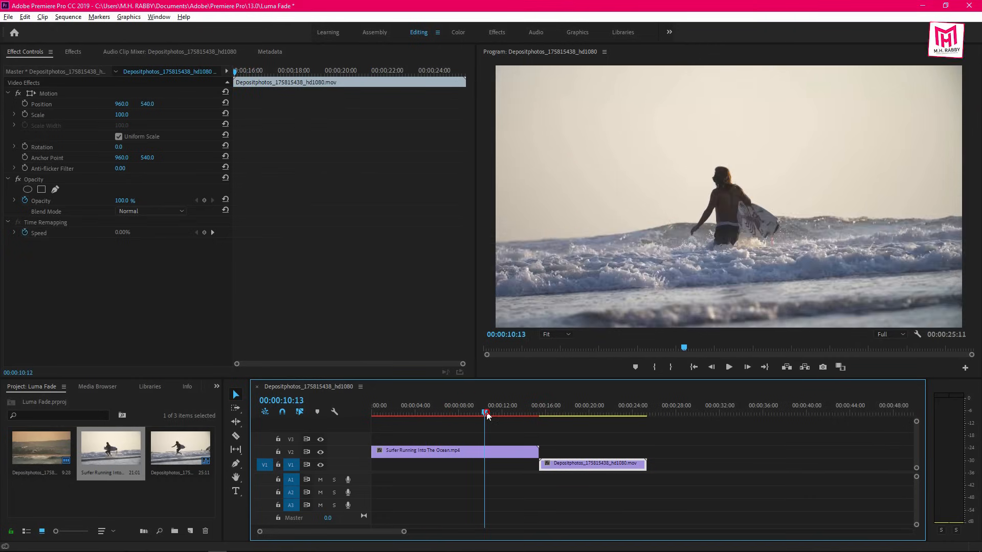
- Move the playhead to where the surfer and ocean clips meet, near 00:00:13:23
left_click_drag(486, 413, 499, 413)
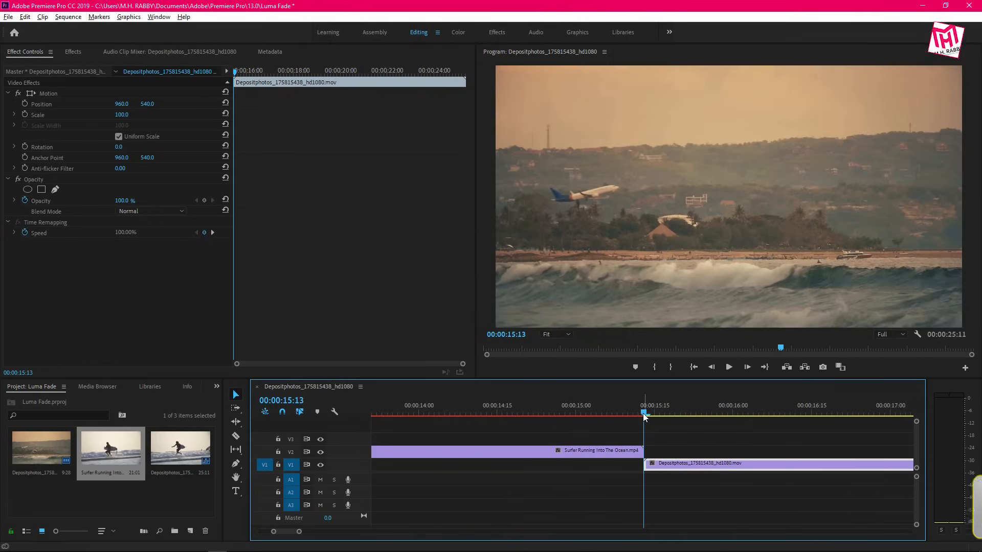
key("shift+Left")
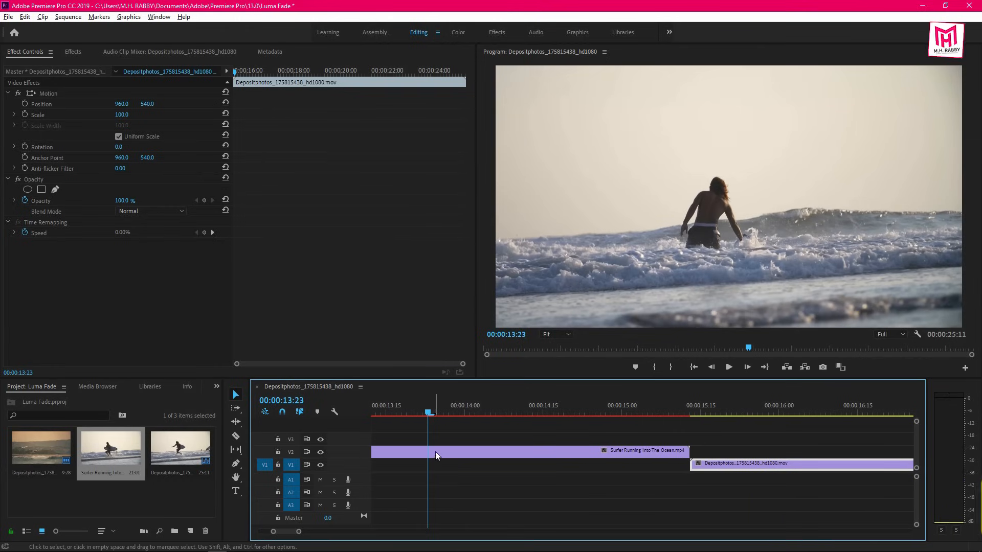
mouse_move(236, 437)
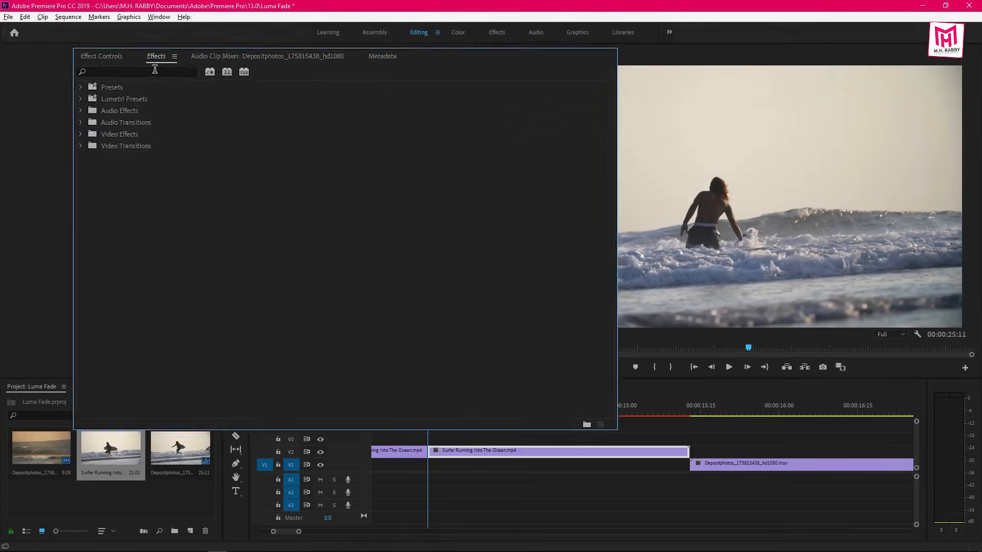
- Search Effects for 'Gradient' and select the later piece of the surfer clip
type("Gradi")
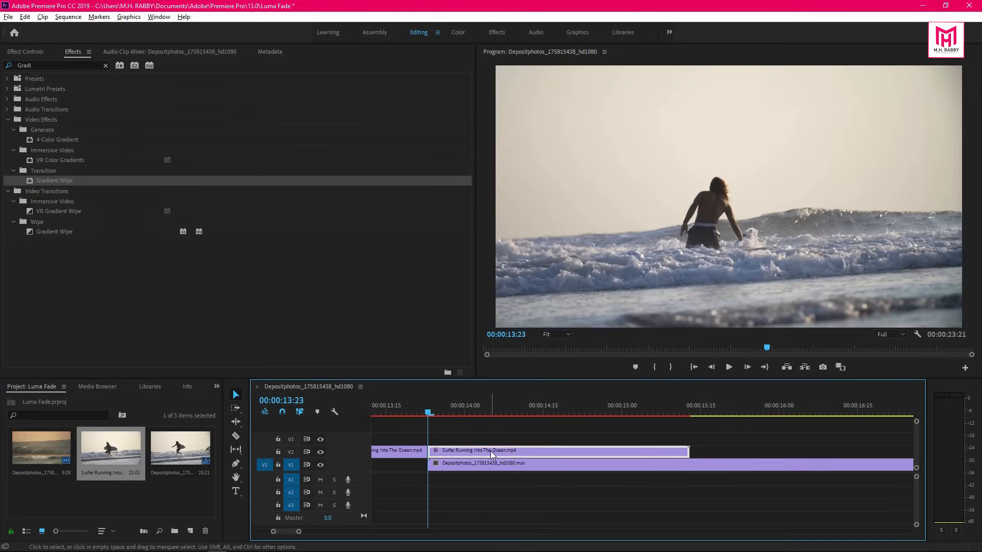
left_click(25, 51)
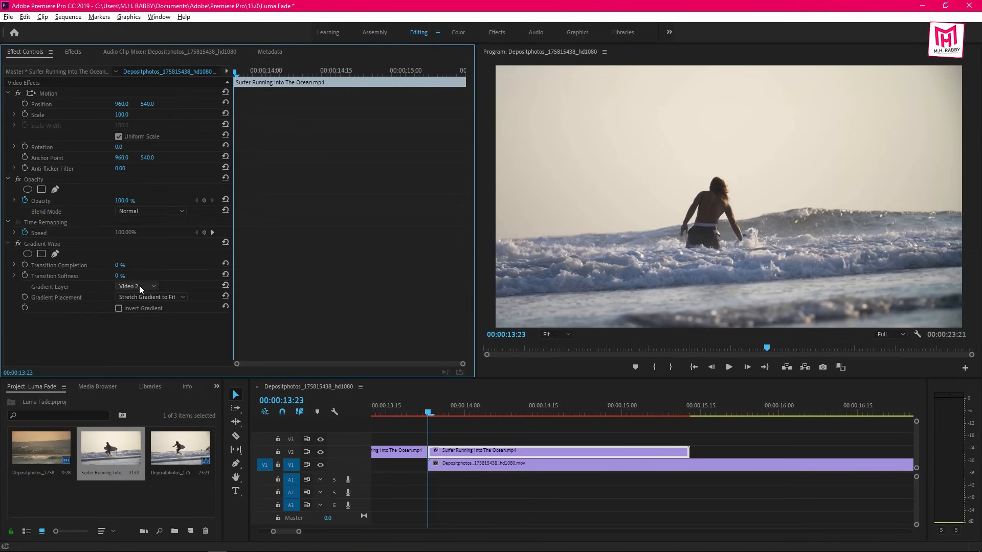
- Keep the Gradient Wipe stretched to fit and set its softness to 40%
left_click(150, 296)
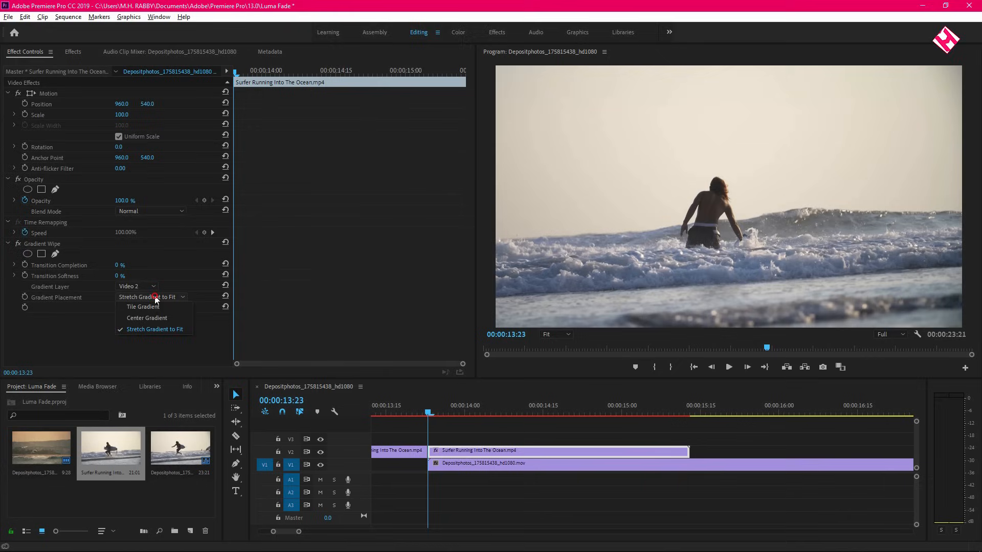
left_click(154, 329)
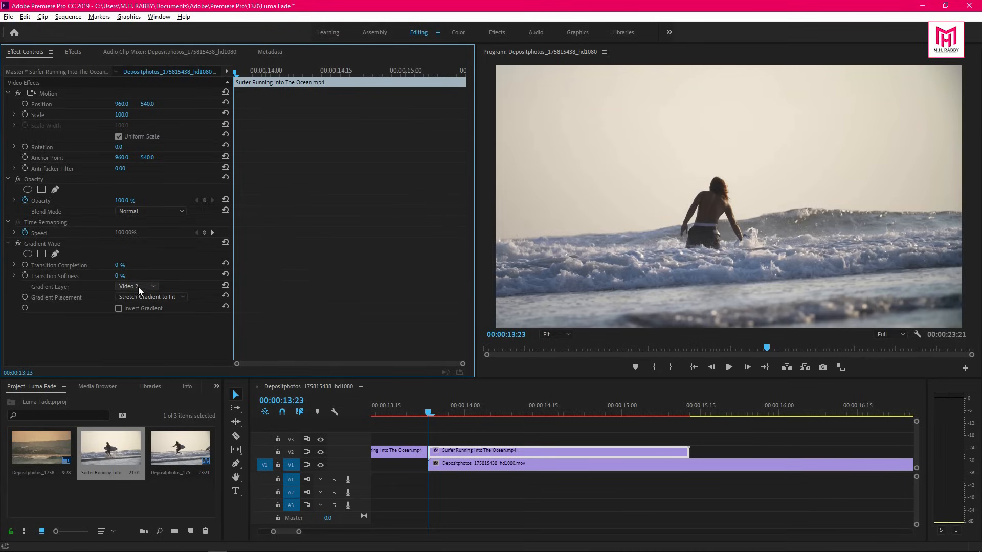
left_click_drag(120, 275, 131, 276)
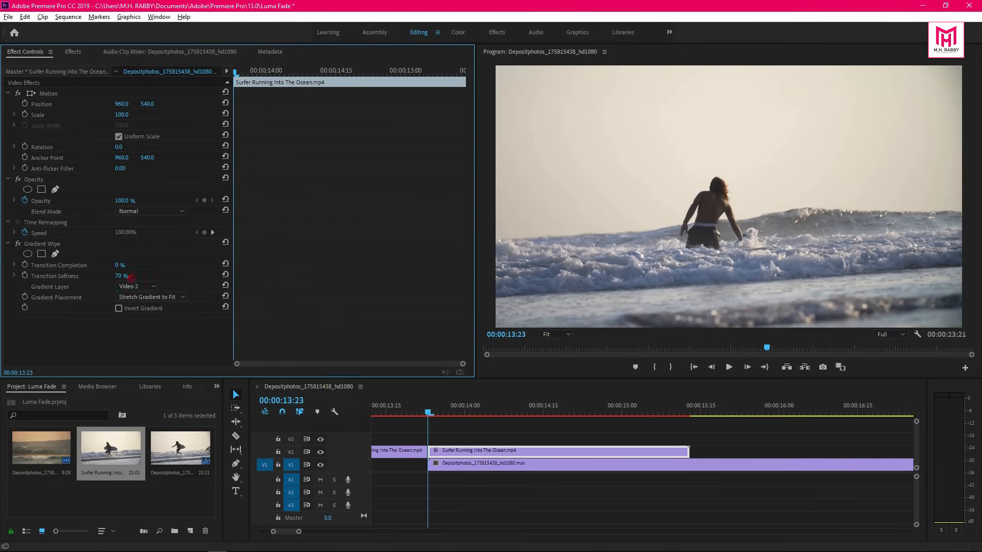
left_click_drag(122, 276, 113, 276)
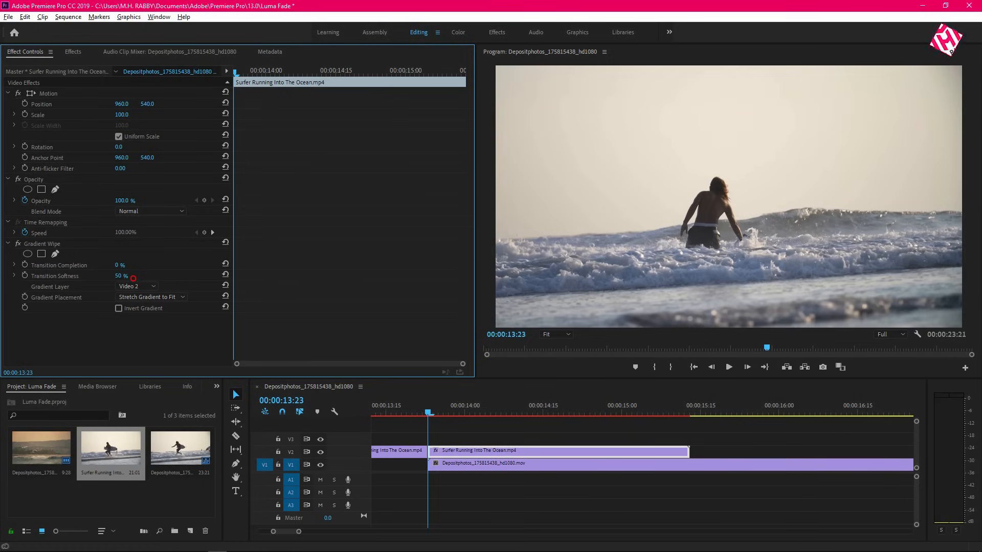
left_click_drag(122, 275, 122, 265)
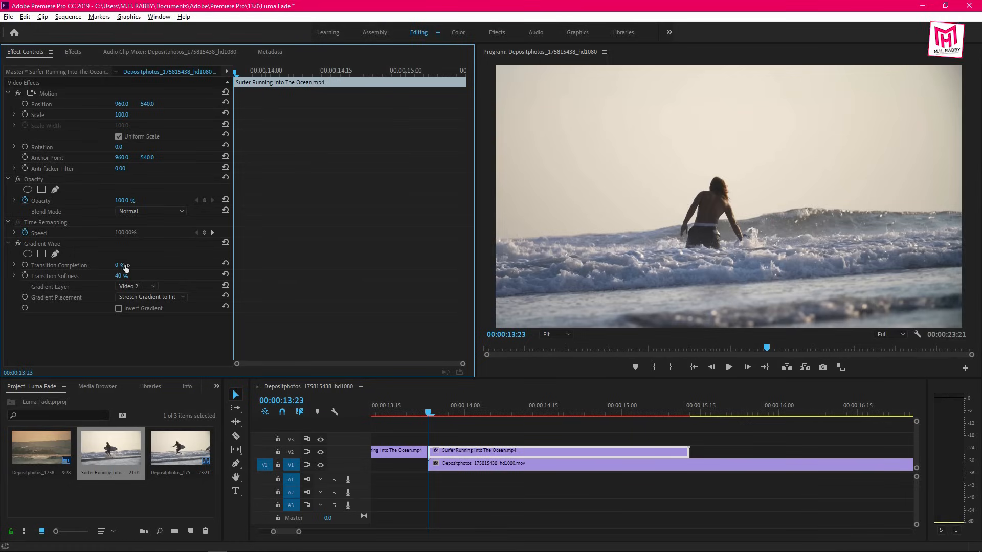
- Preview Transition Completion at 90%, invert the gradient, and start keyframing completion
left_click_drag(119, 265, 129, 265)
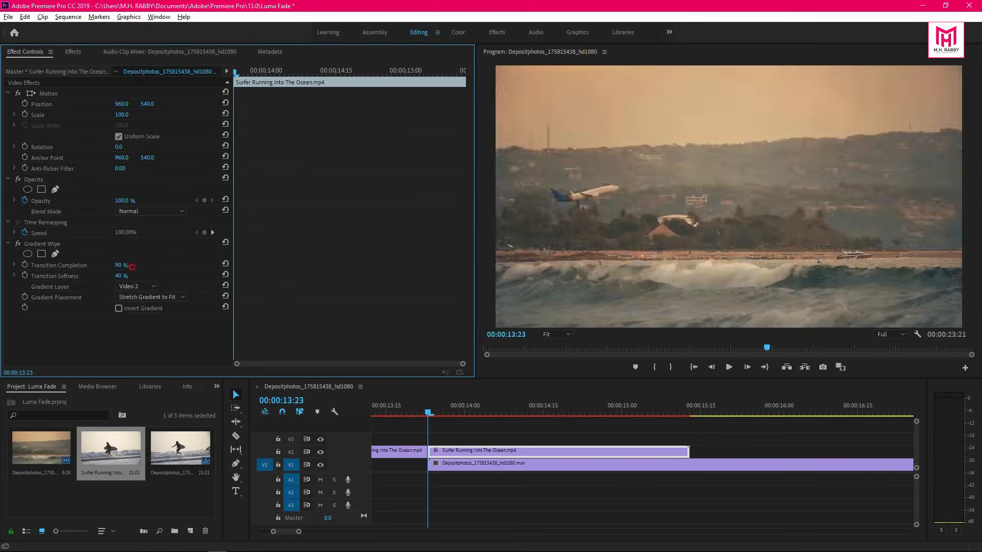
left_click_drag(122, 265, 116, 265)
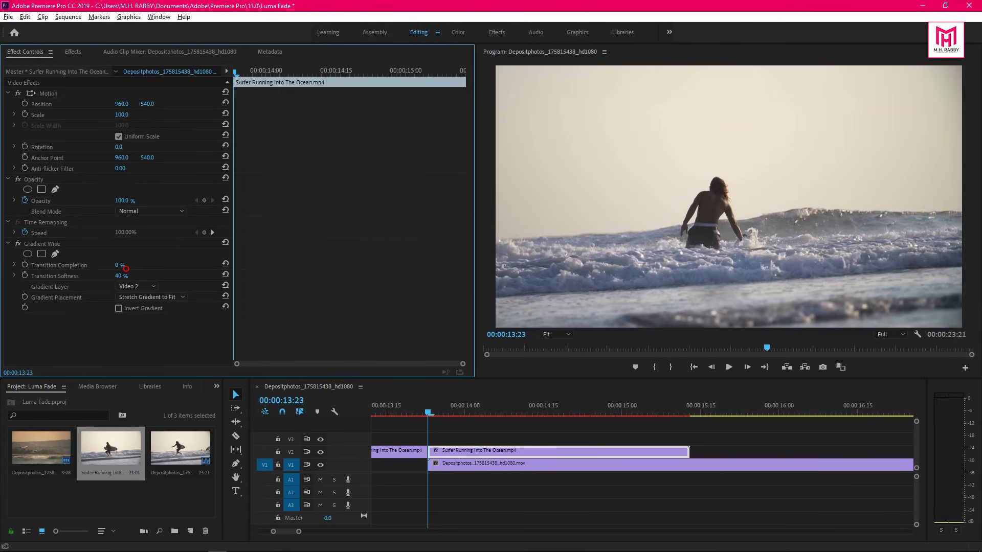
left_click_drag(122, 265, 153, 265)
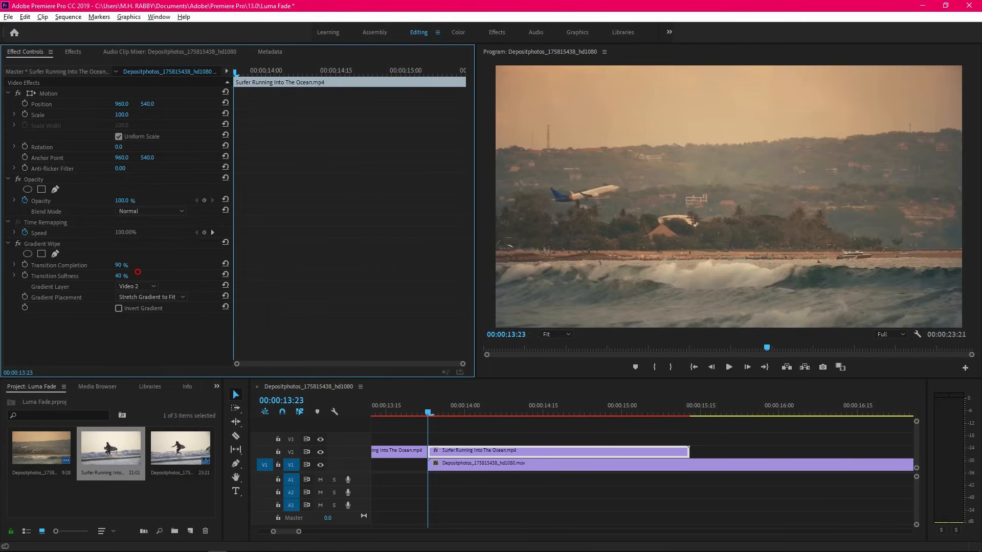
left_click(123, 264)
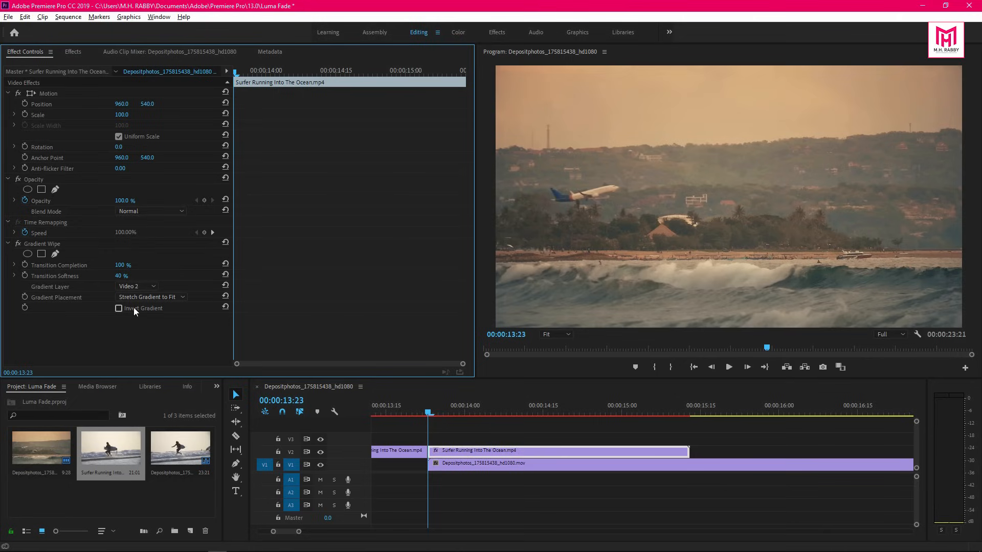
left_click(118, 308)
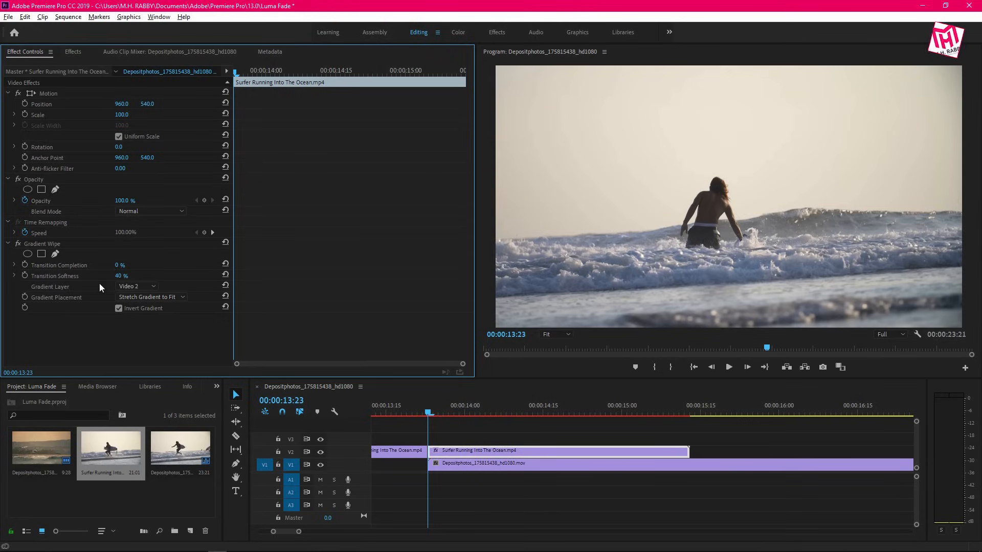
left_click(59, 265)
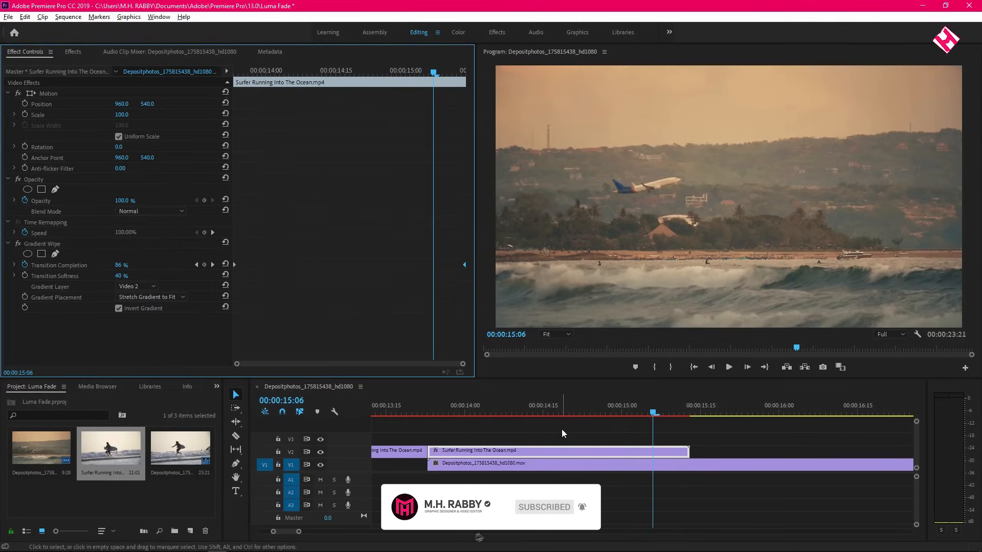
left_click(441, 407)
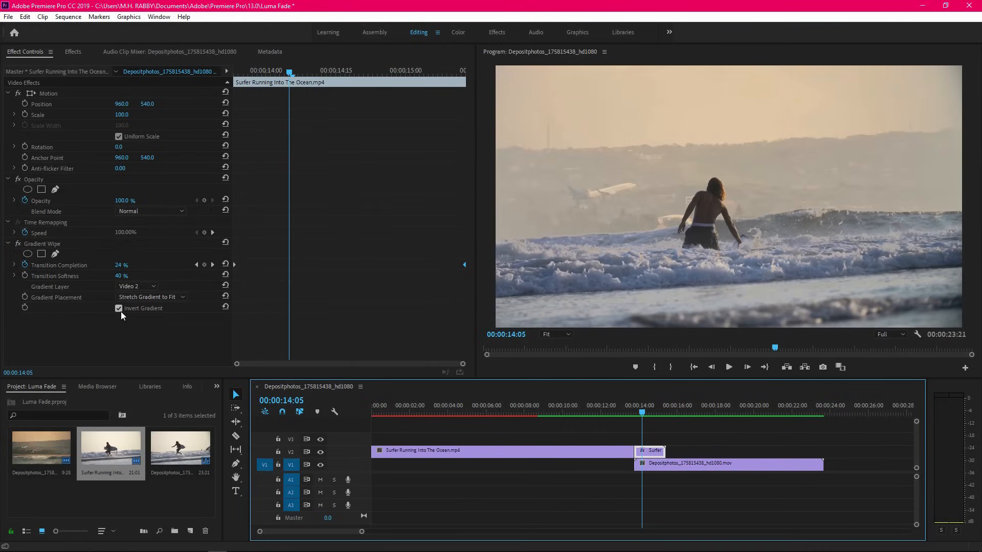
left_click(119, 308)
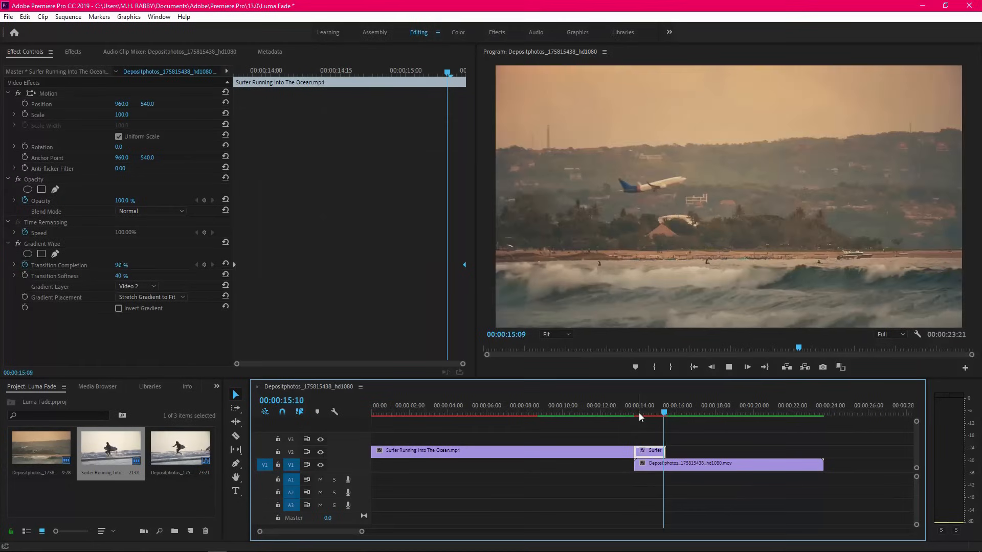
left_click_drag(664, 412, 644, 413)
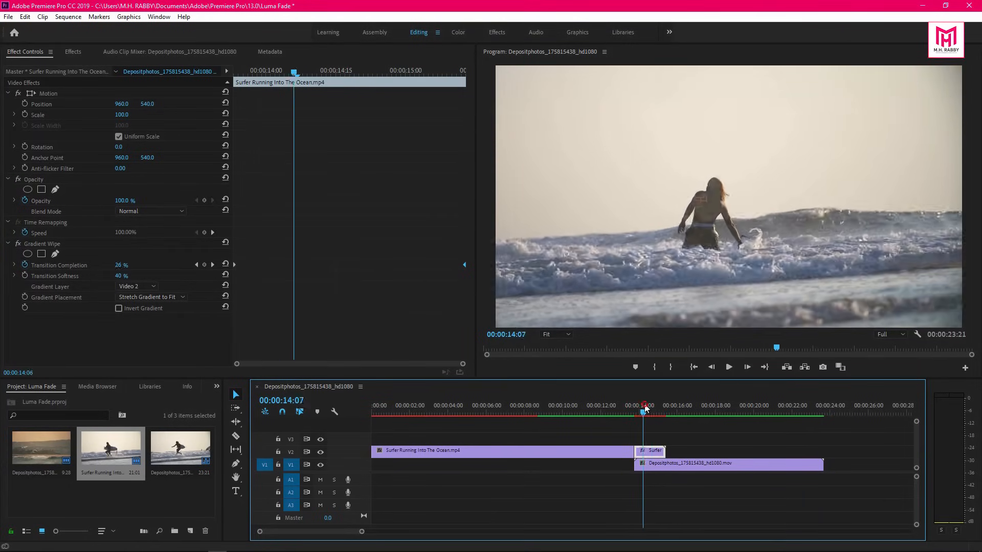
left_click_drag(644, 411, 656, 412)
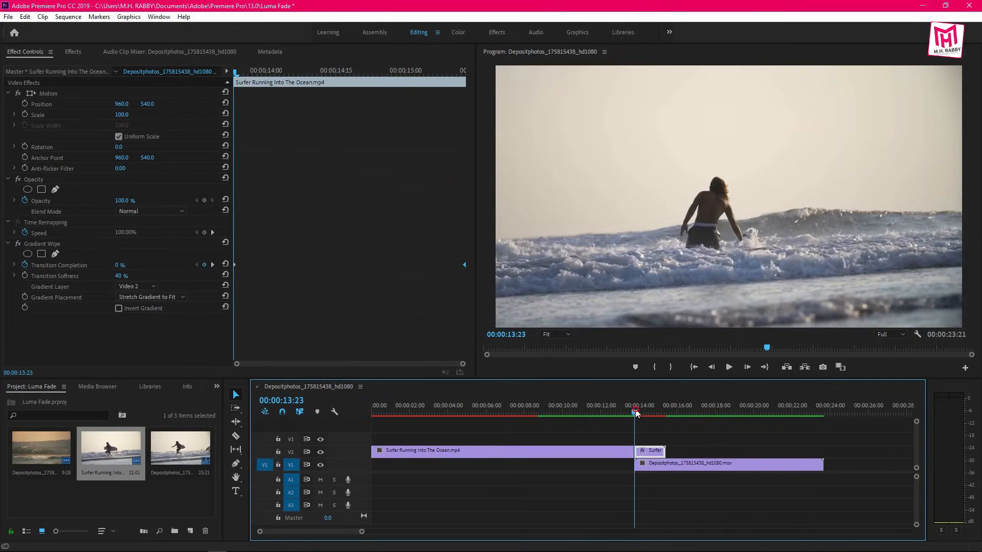
left_click_drag(634, 414, 667, 415)
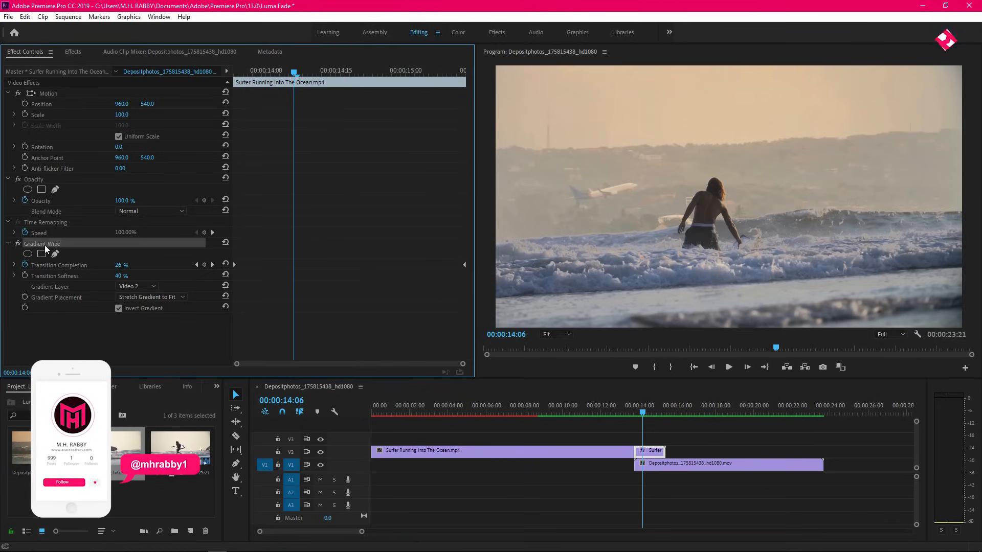
- Save the Gradient Wipe effect from its context menu as preset 'Luma Fade Effect'
right_click(42, 243)
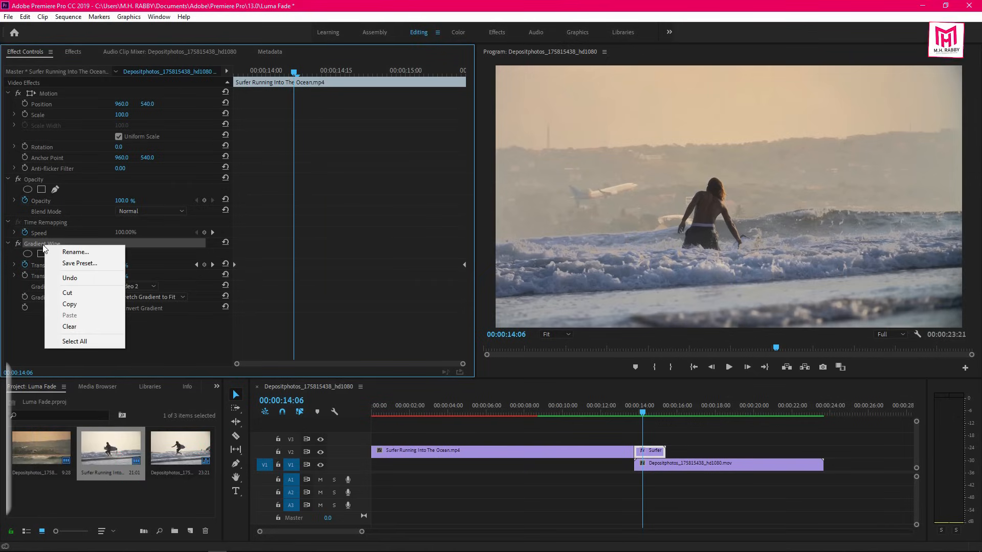
left_click(80, 263)
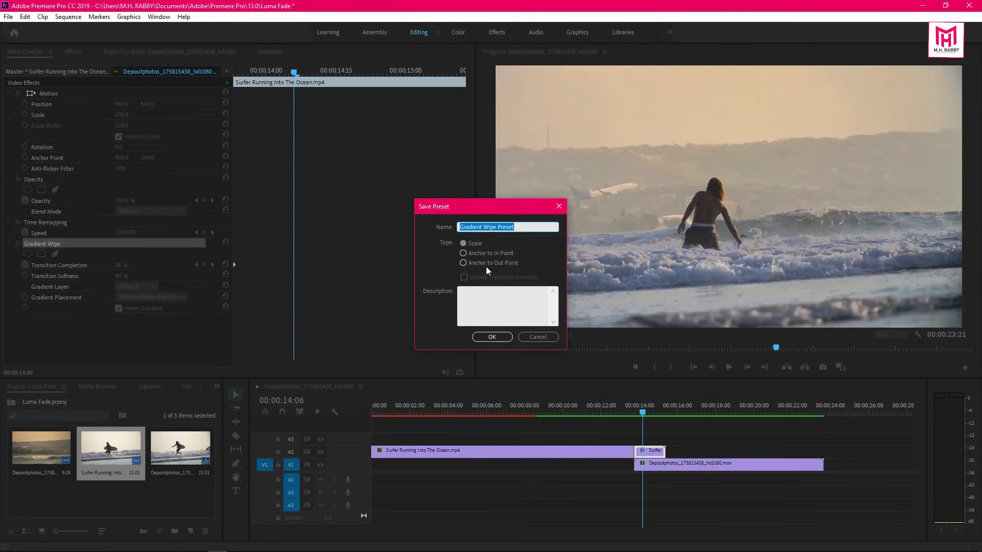
type("Luma Fade Effect")
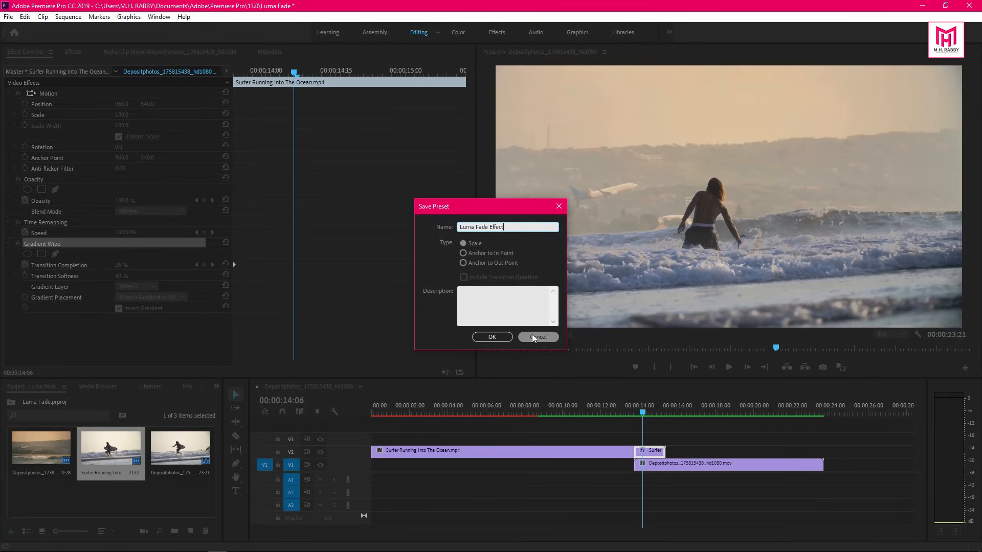
left_click(537, 337)
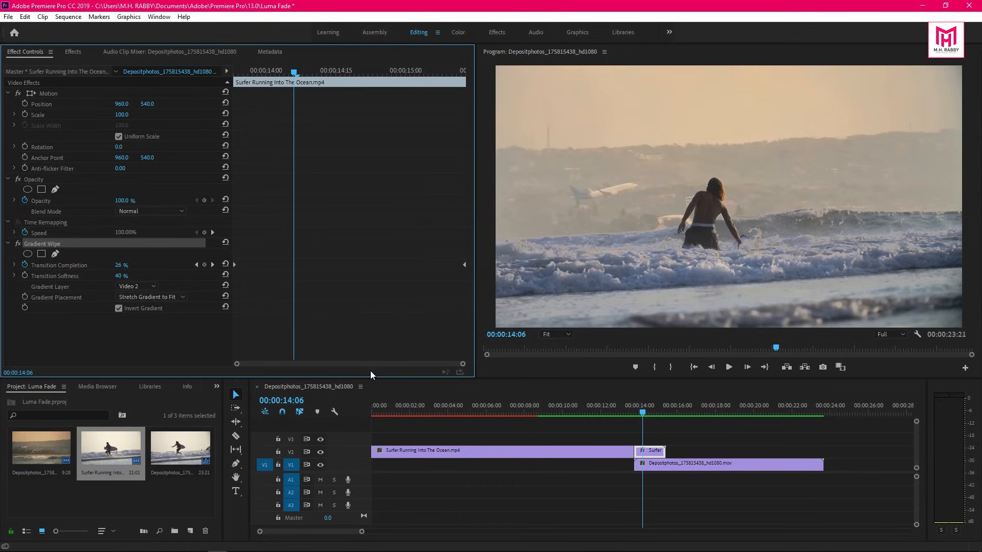
mouse_move(131, 99)
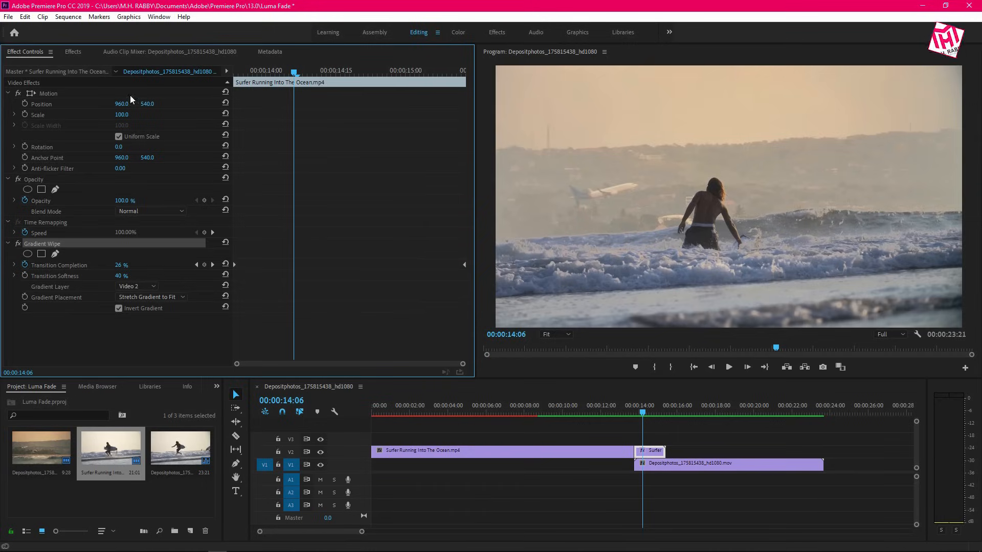
- Choose Export Presets for the Luma Fade Effect preset in the Effects panel
left_click(72, 52)
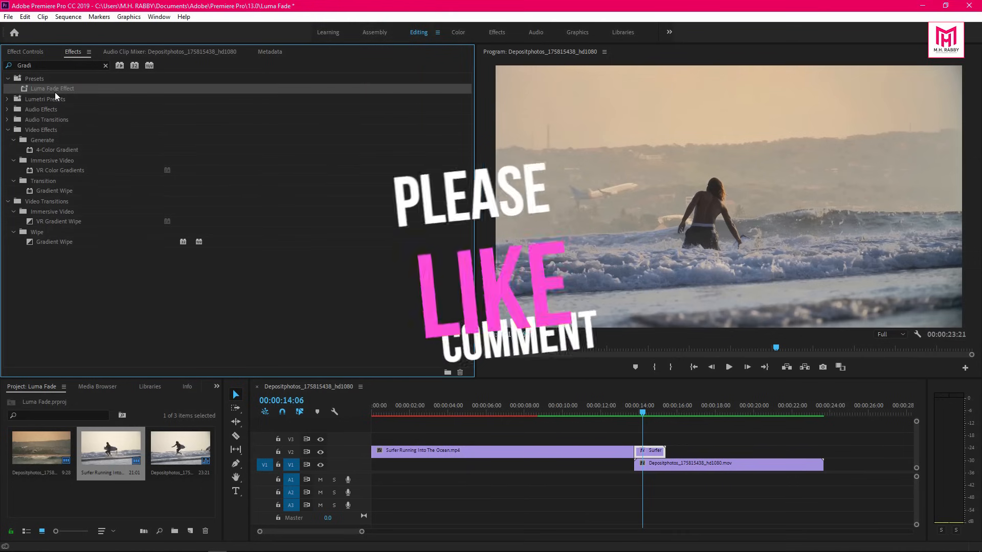
right_click(53, 88)
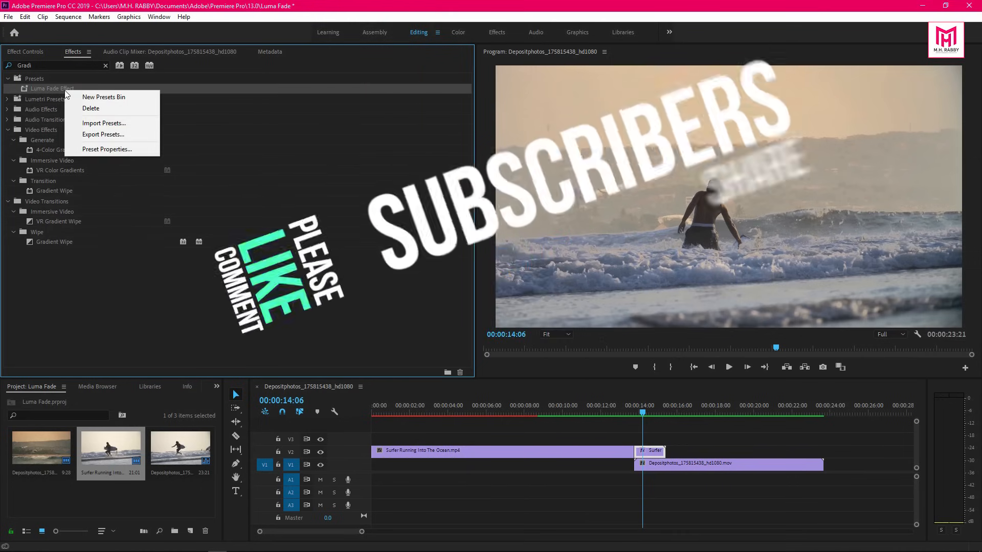
mouse_move(103, 135)
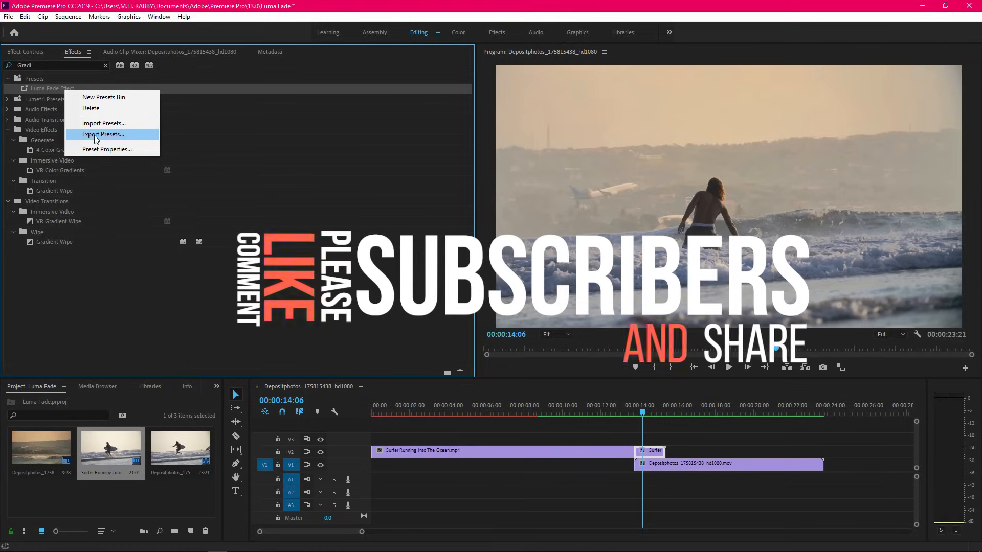
left_click(103, 135)
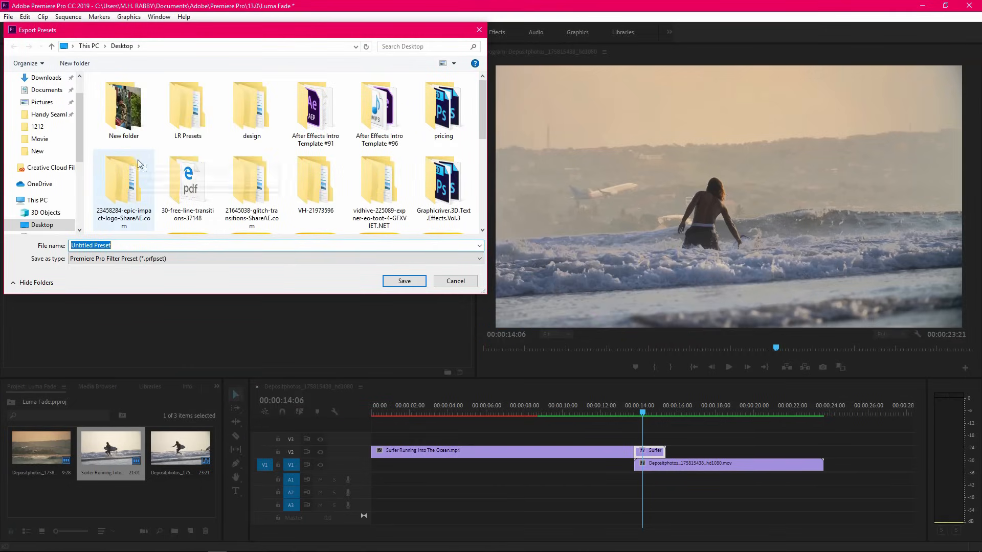